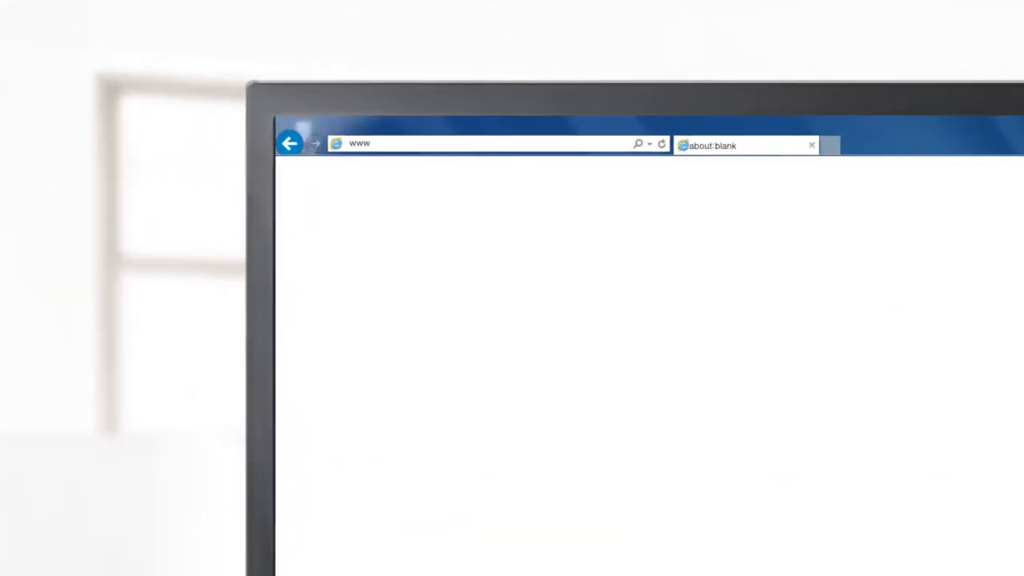
# Go to the SmartCam website at the samsungsmartcam address in Internet Explorer.
pyautogui.write('.samsungsm')
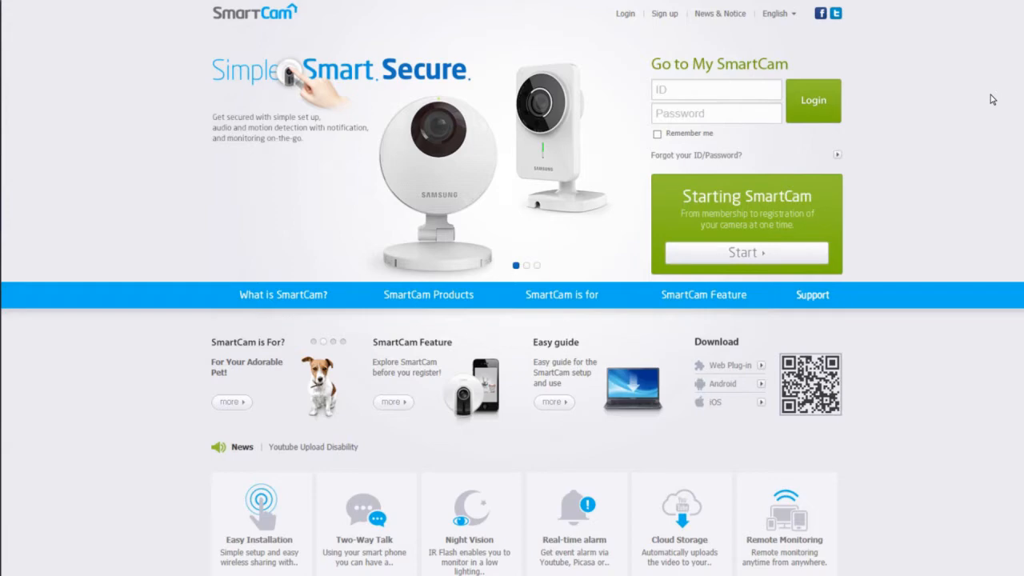
# Start SmartCam setup and download the web viewer plug-in from the pop-up.
pyautogui.click(745, 253)
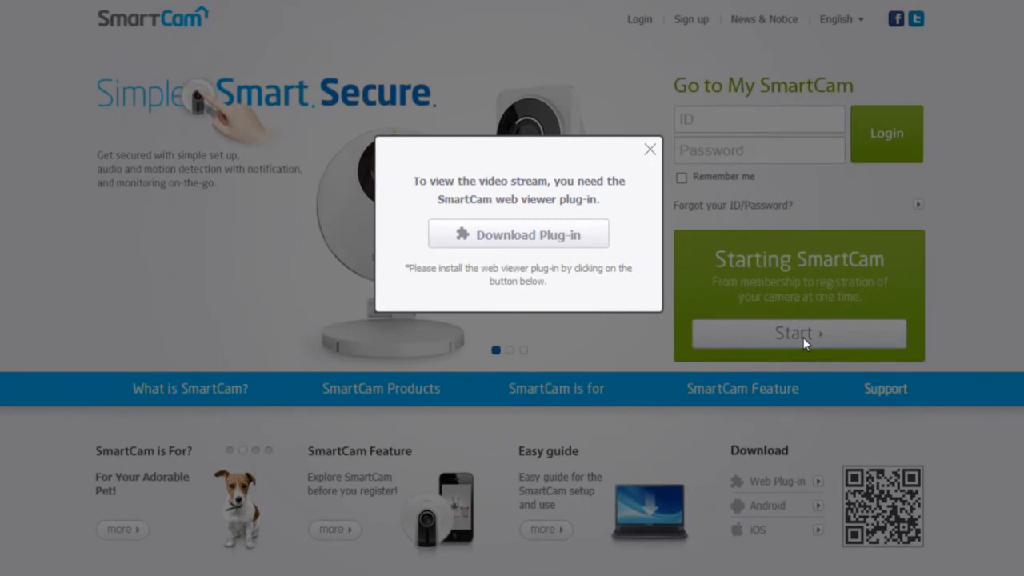
pyautogui.click(519, 234)
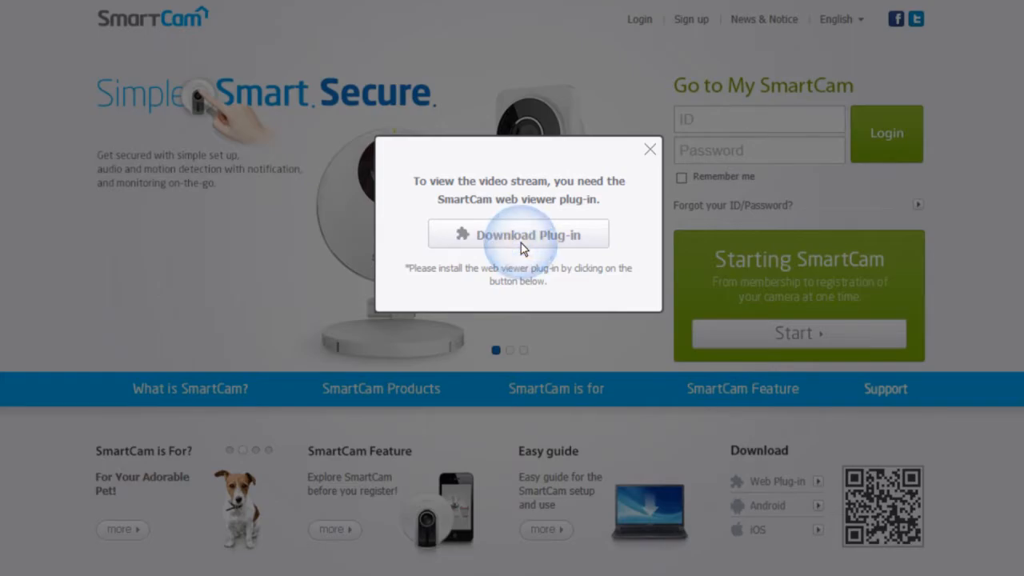
pyautogui.click(518, 234)
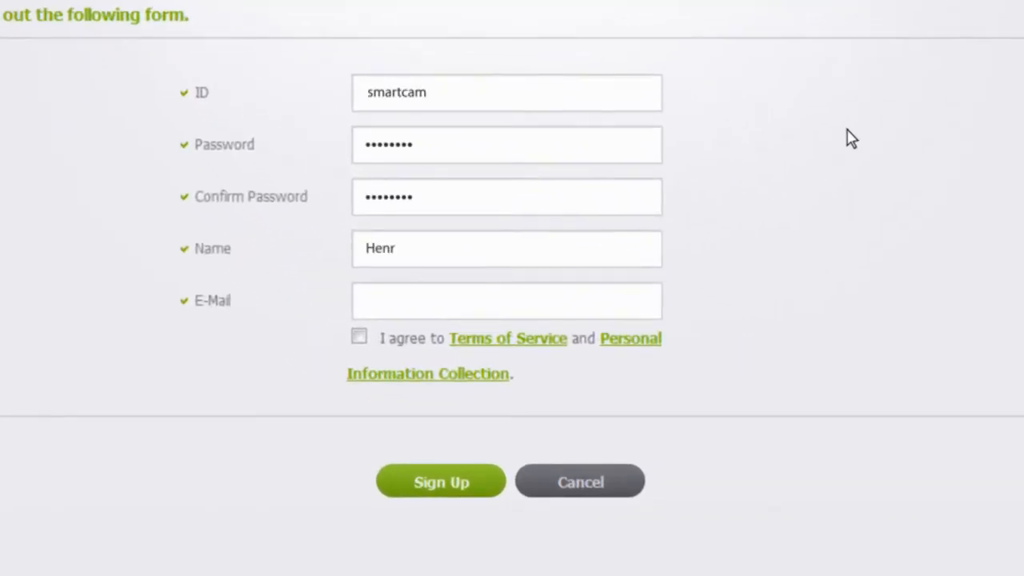
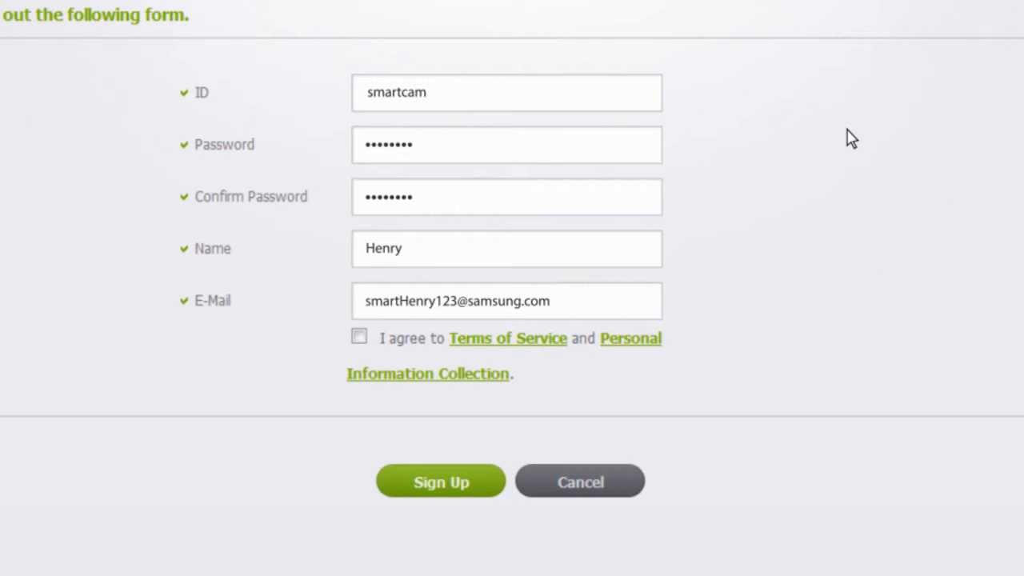
pyautogui.click(442, 480)
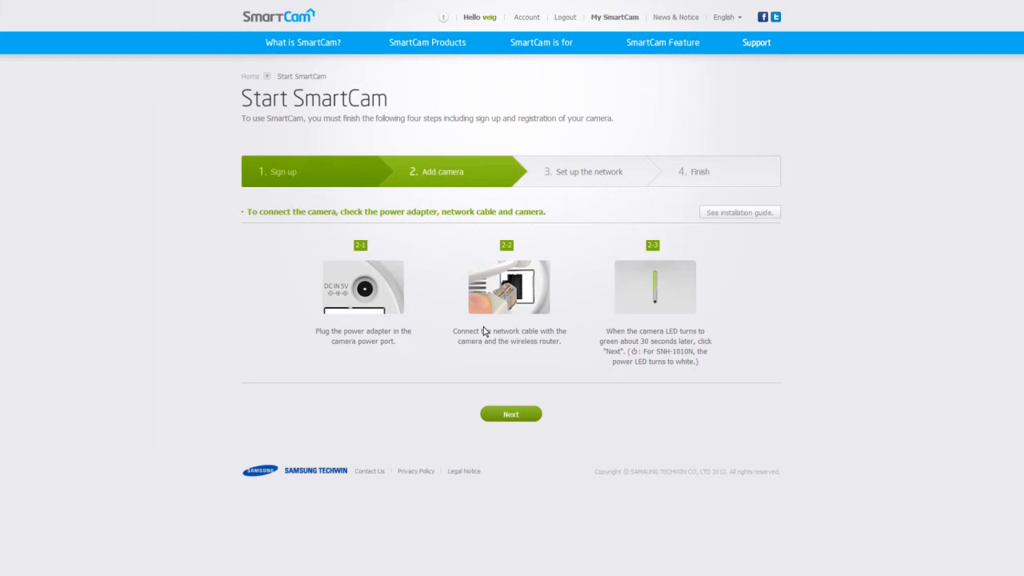
# Continue past the cable connection instructions to the camera name and password form.
pyautogui.click(511, 413)
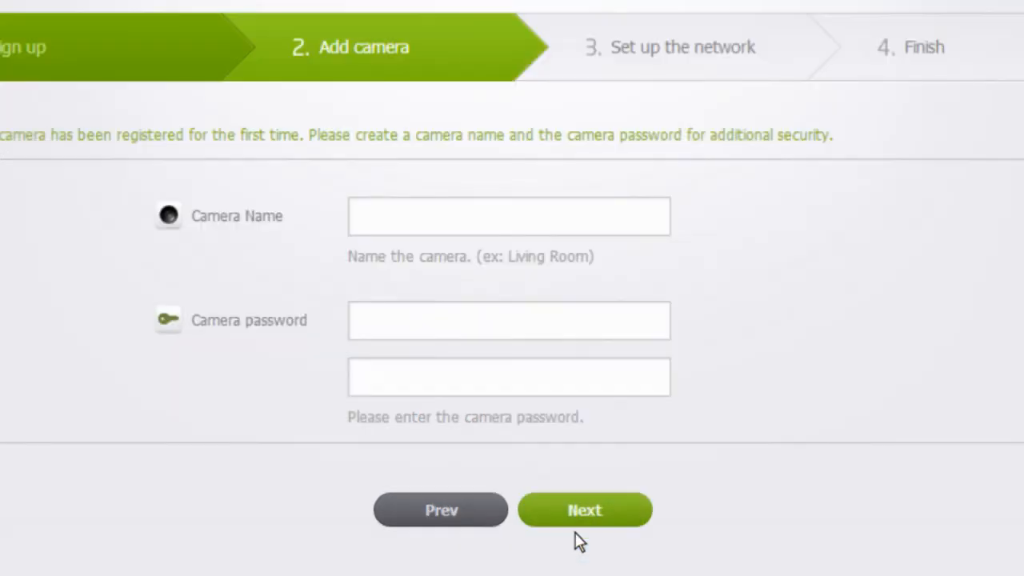
# Register the camera with the name Living Room and its password.
pyautogui.scroll(-3)
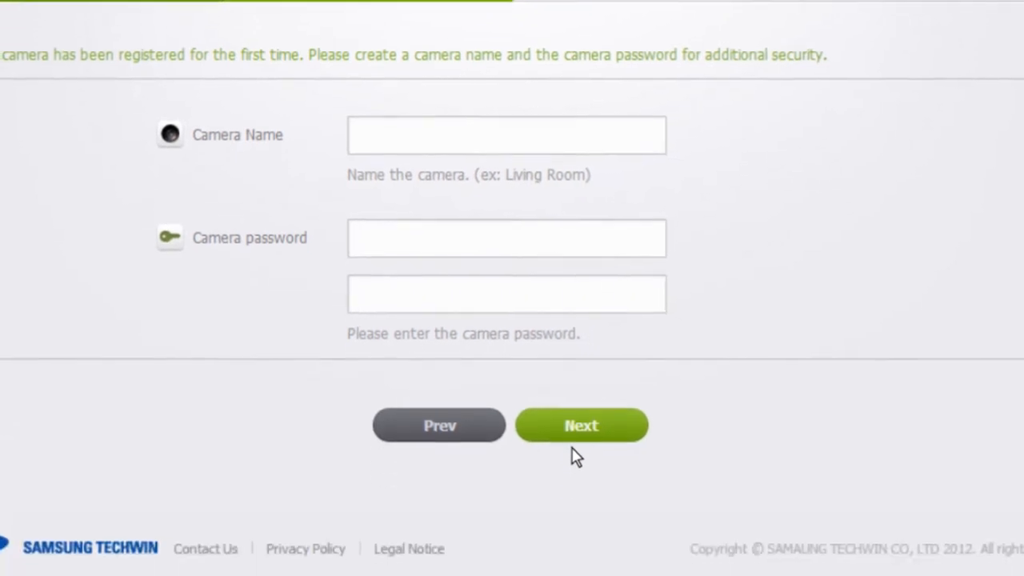
pyautogui.write('Living Room')
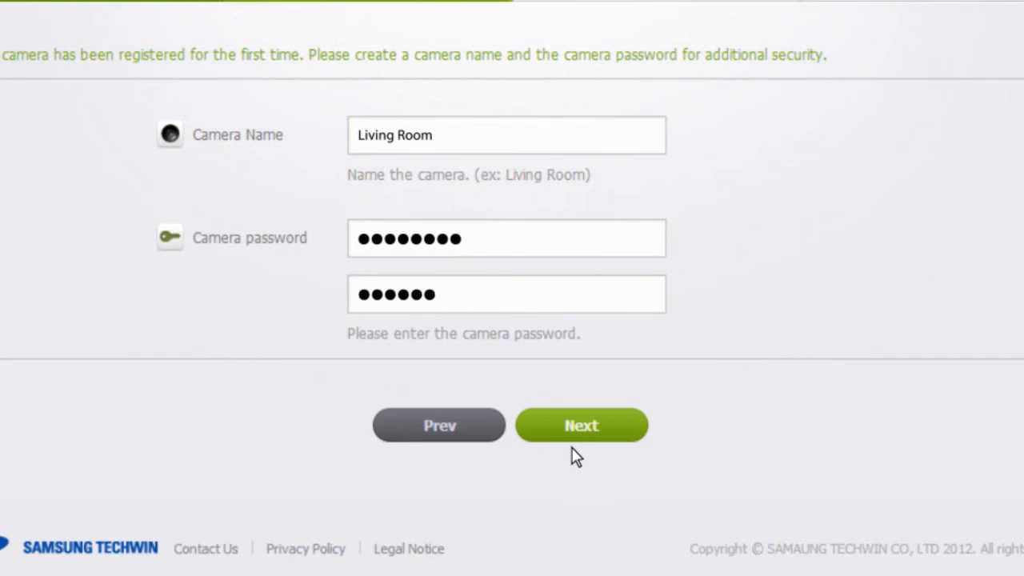
pyautogui.click(582, 426)
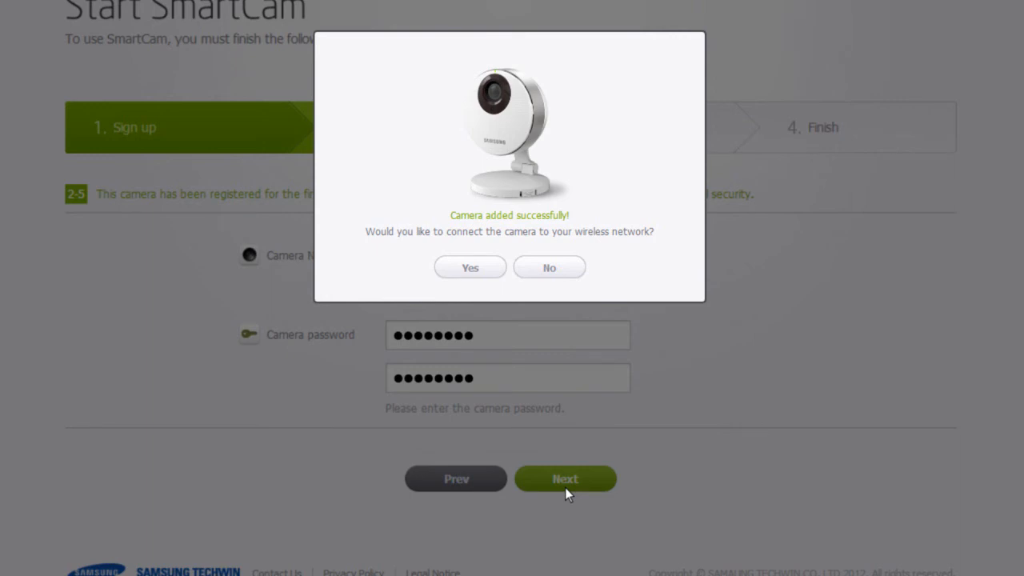
# Agree to wireless connection and connect the camera to the My smart home network.
pyautogui.click(471, 267)
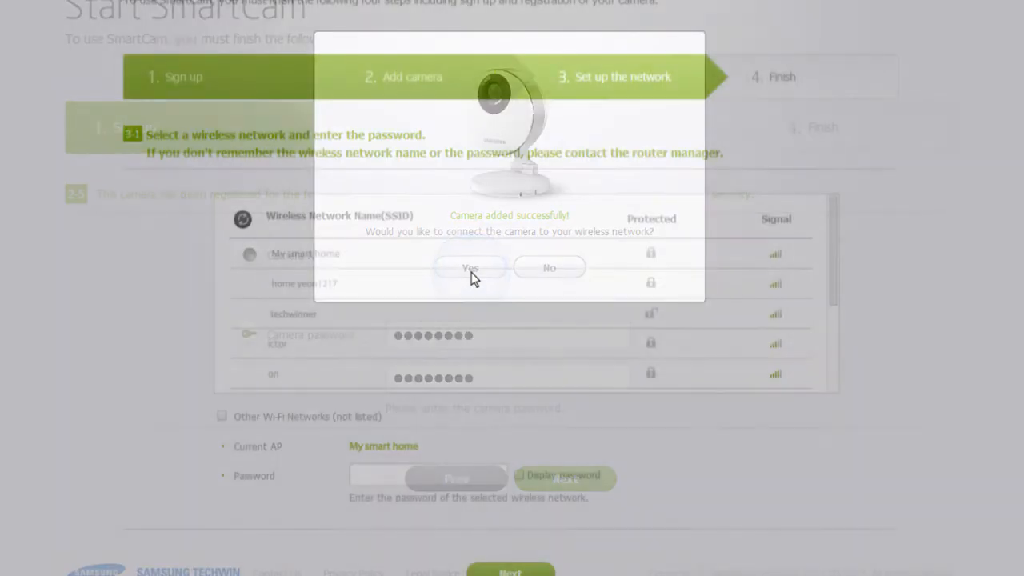
pyautogui.click(470, 269)
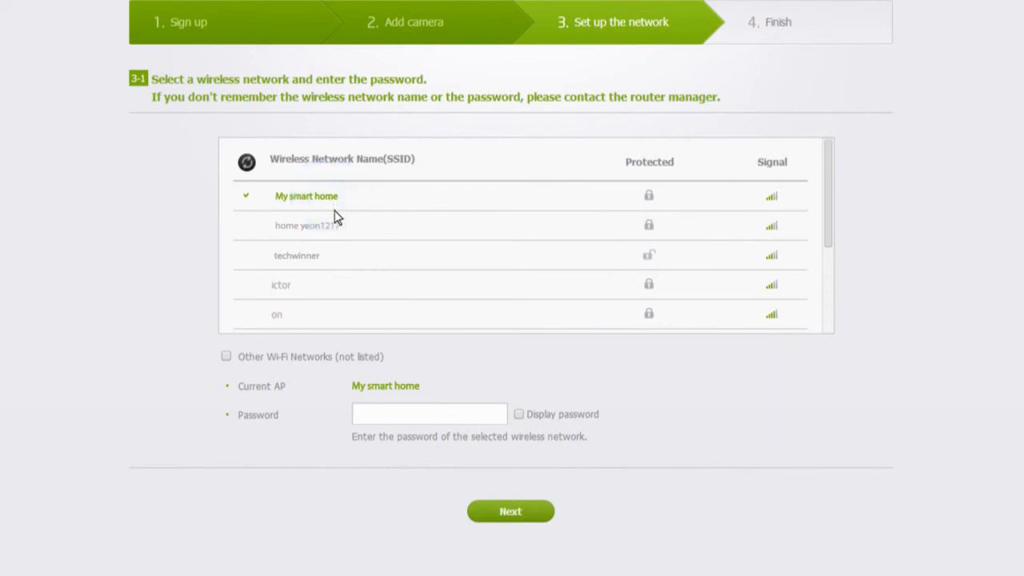
pyautogui.click(509, 512)
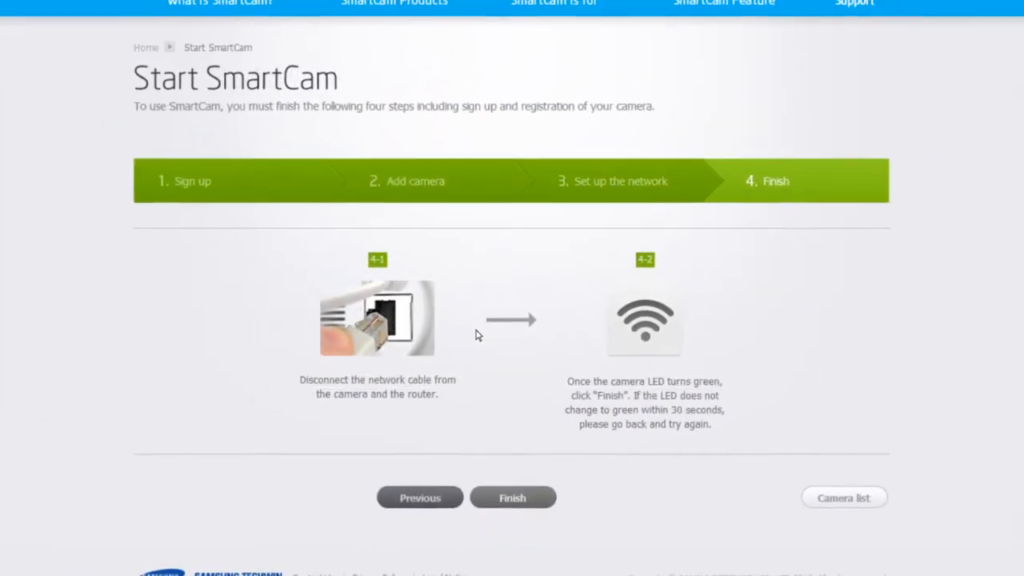
# Finish the camera setup and go to the registered camera list showing Living Room.
pyautogui.click(512, 498)
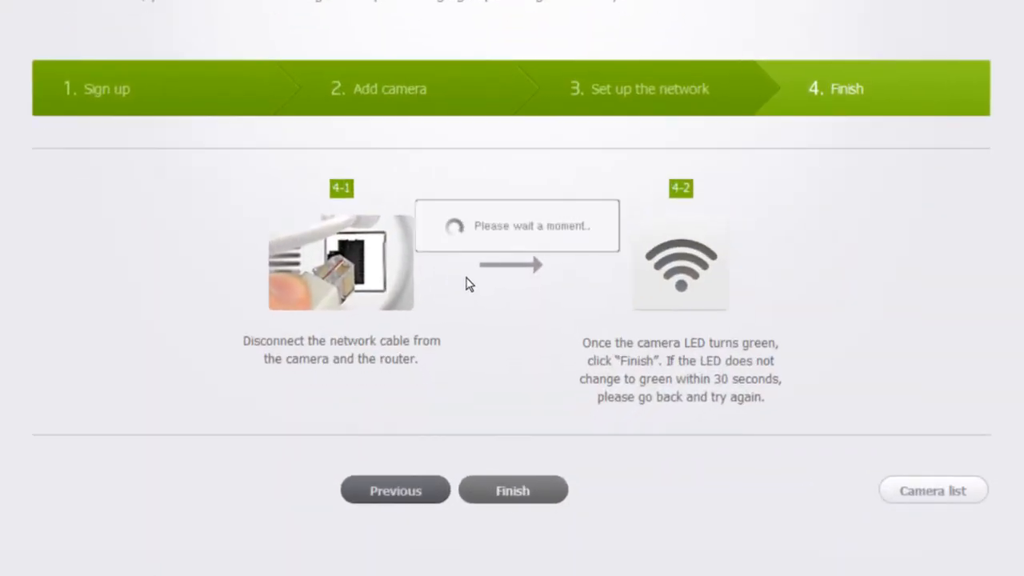
pyautogui.click(512, 490)
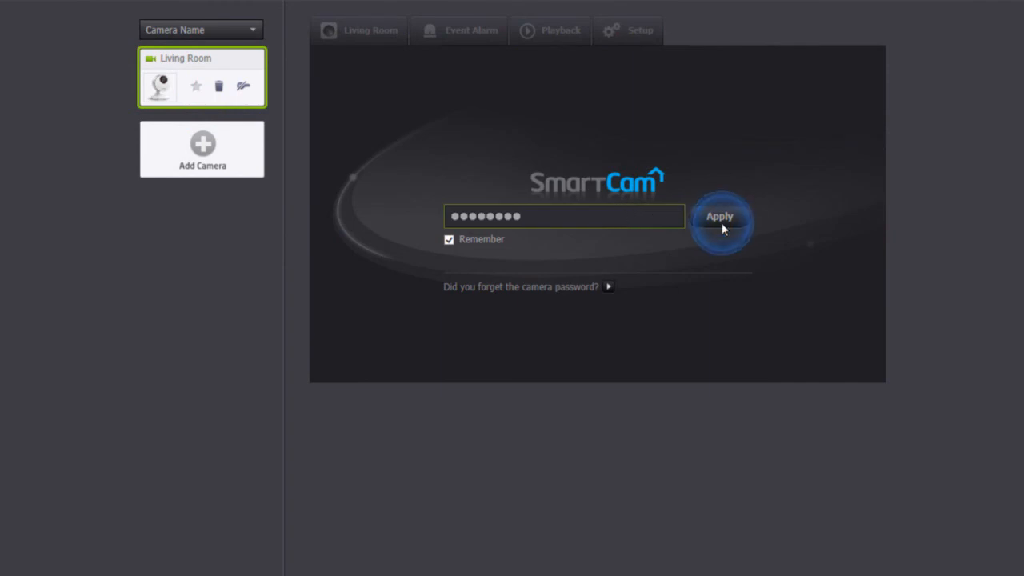
# Apply the camera password so the Living Room live video plays in the viewer.
pyautogui.click(719, 216)
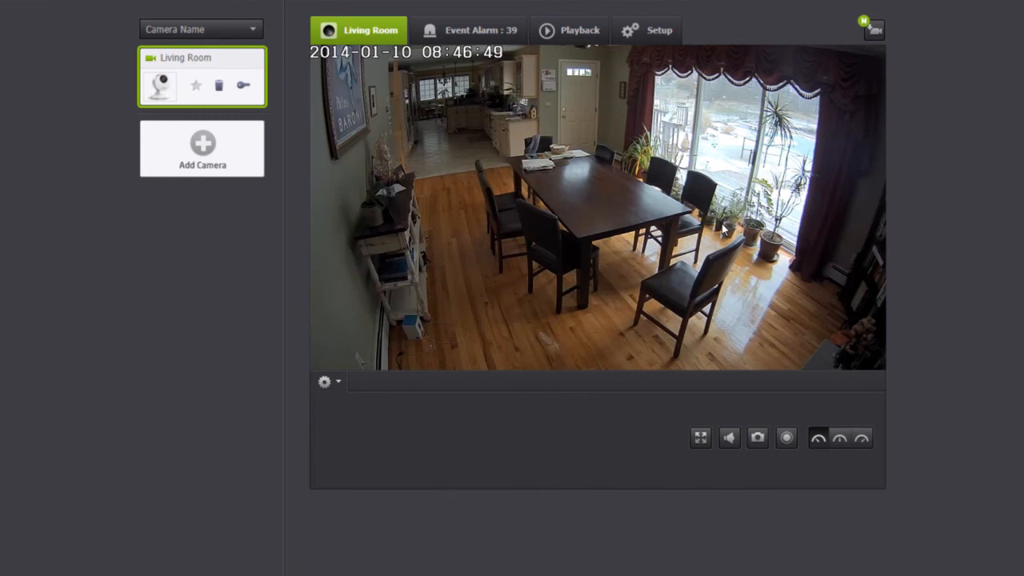